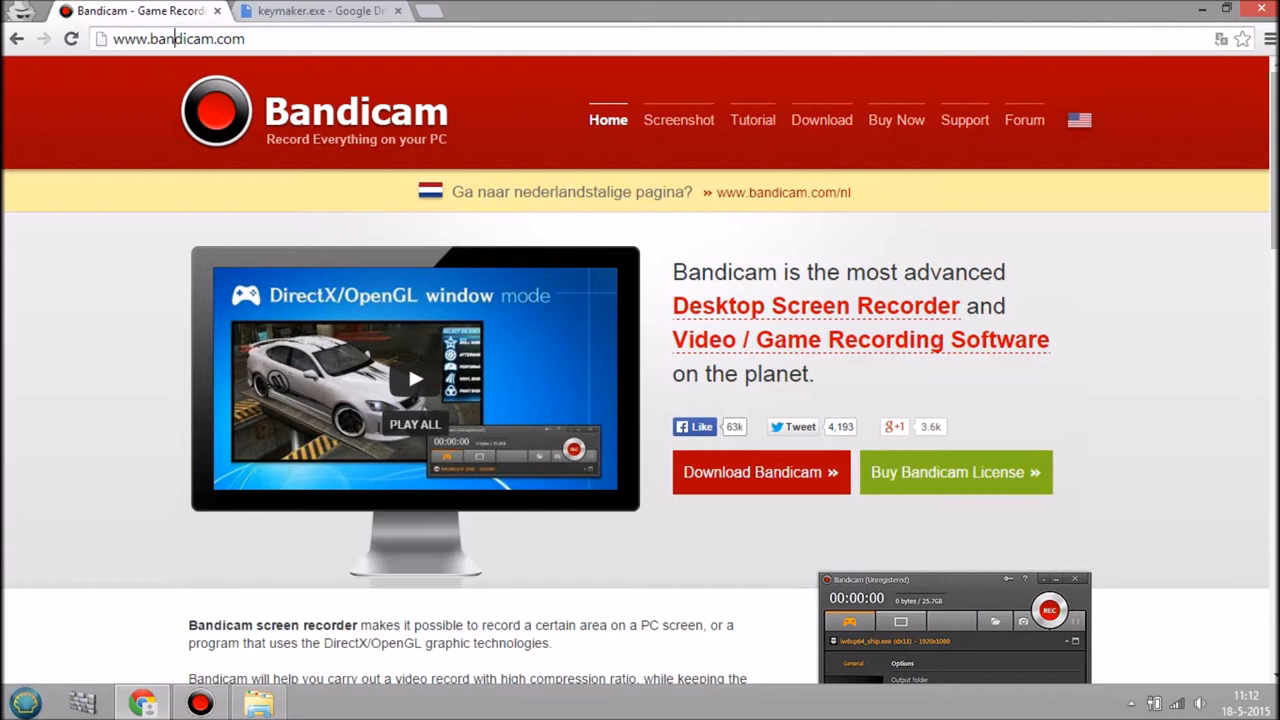
{"action": "mouse_move", "coordinate": [760, 472]}
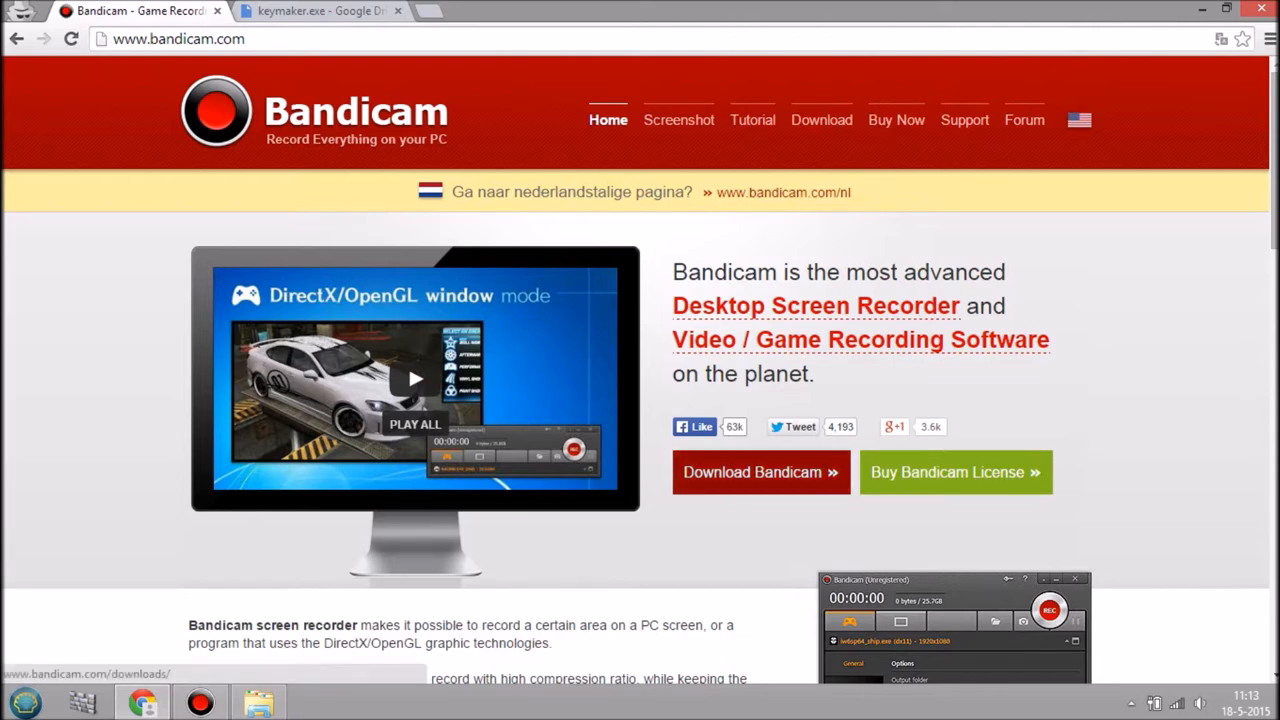
Open the Bandicam download page and view the FPS and Image settings screenshots
{"action": "left_click", "coordinate": [760, 472]}
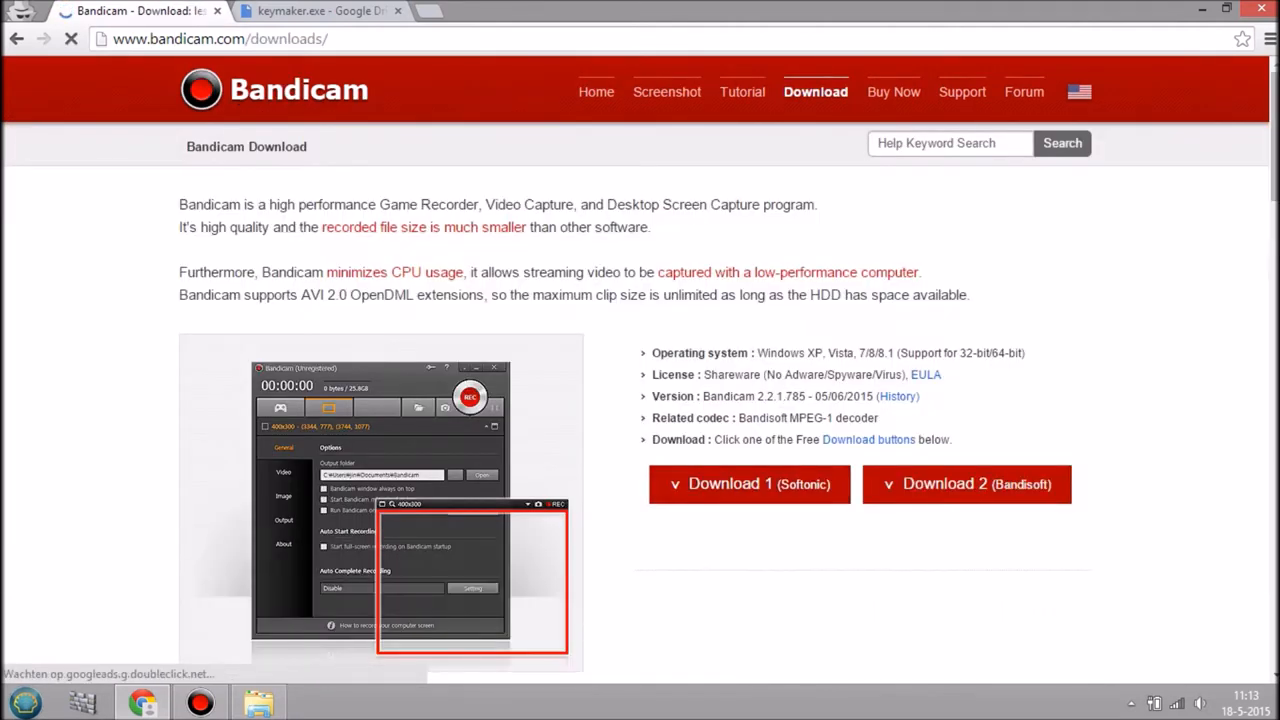
{"action": "scroll", "scroll_direction": "down", "scroll_amount": 3}
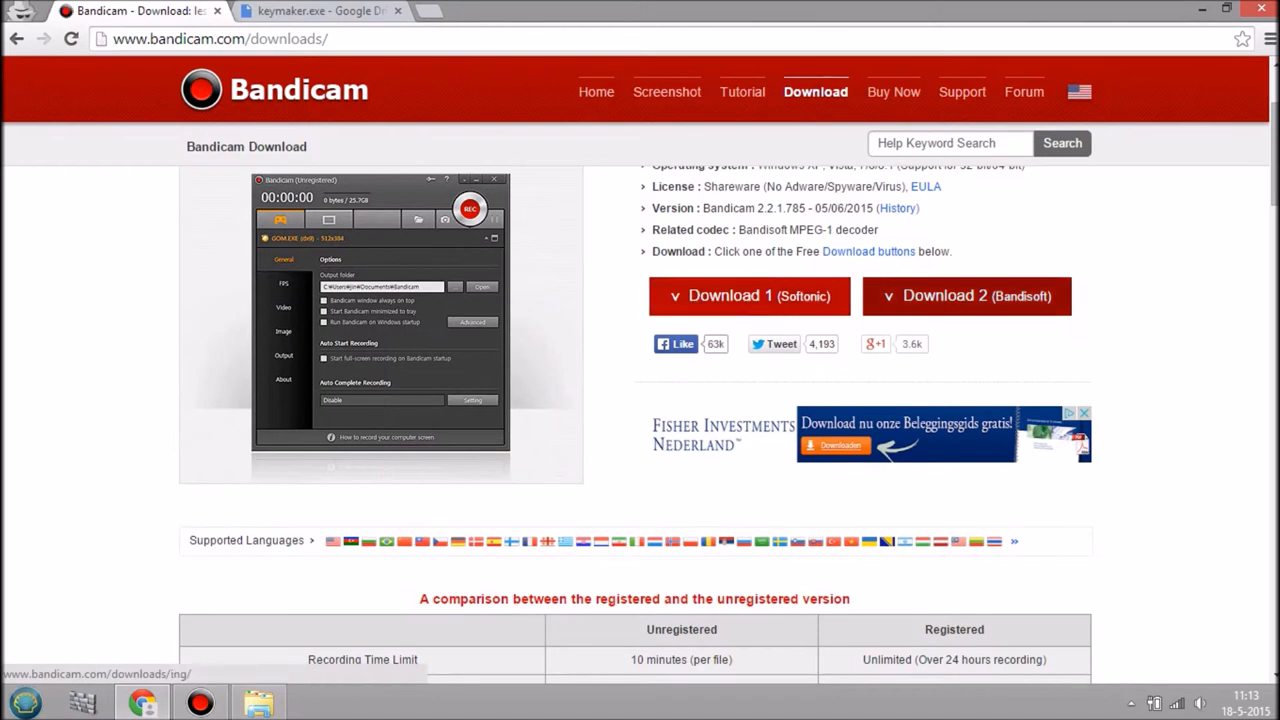
{"action": "left_click", "coordinate": [283, 283]}
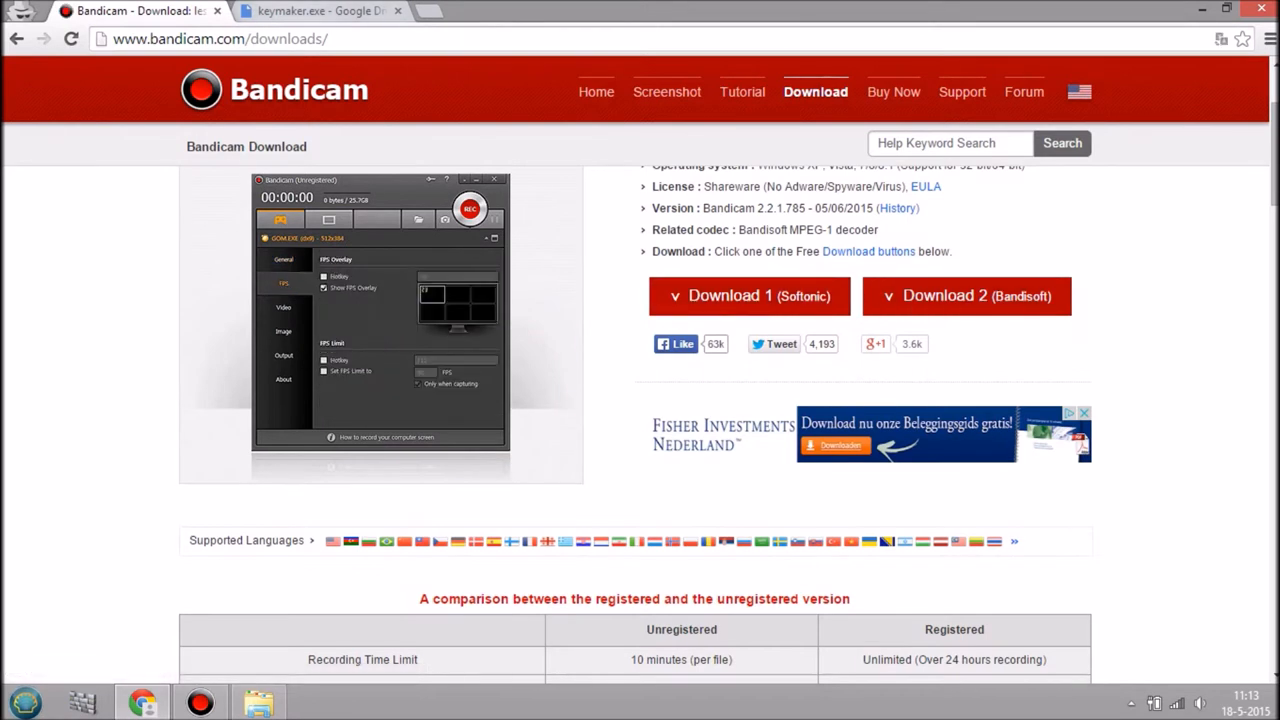
{"action": "left_click", "coordinate": [284, 331]}
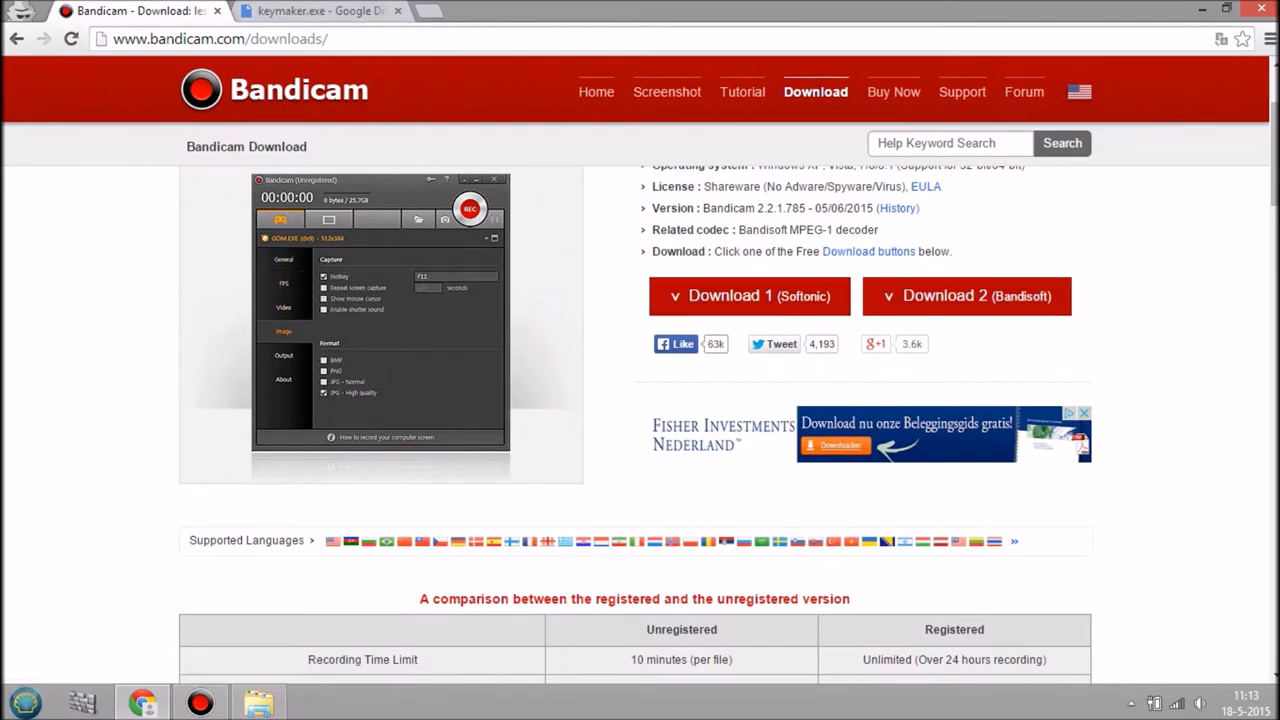
Download keymaker.exe from its Google Drive page
{"action": "left_click", "coordinate": [320, 11]}
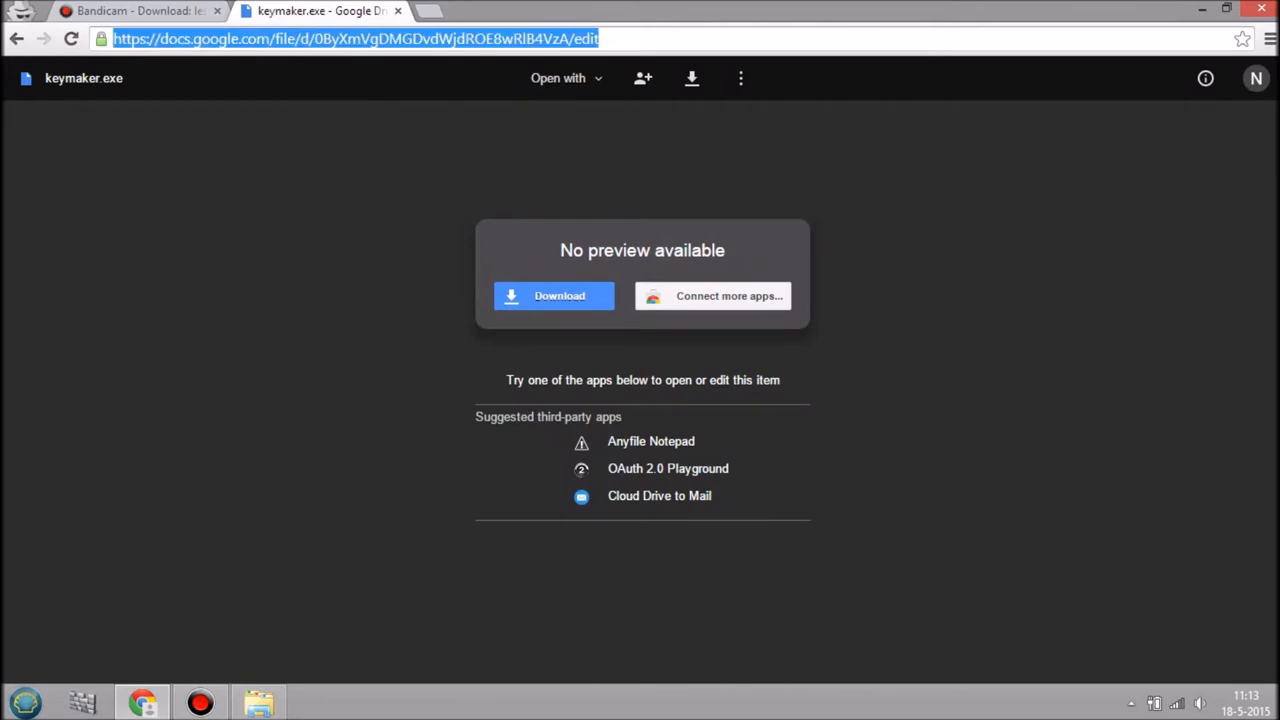
{"action": "left_click", "coordinate": [554, 295]}
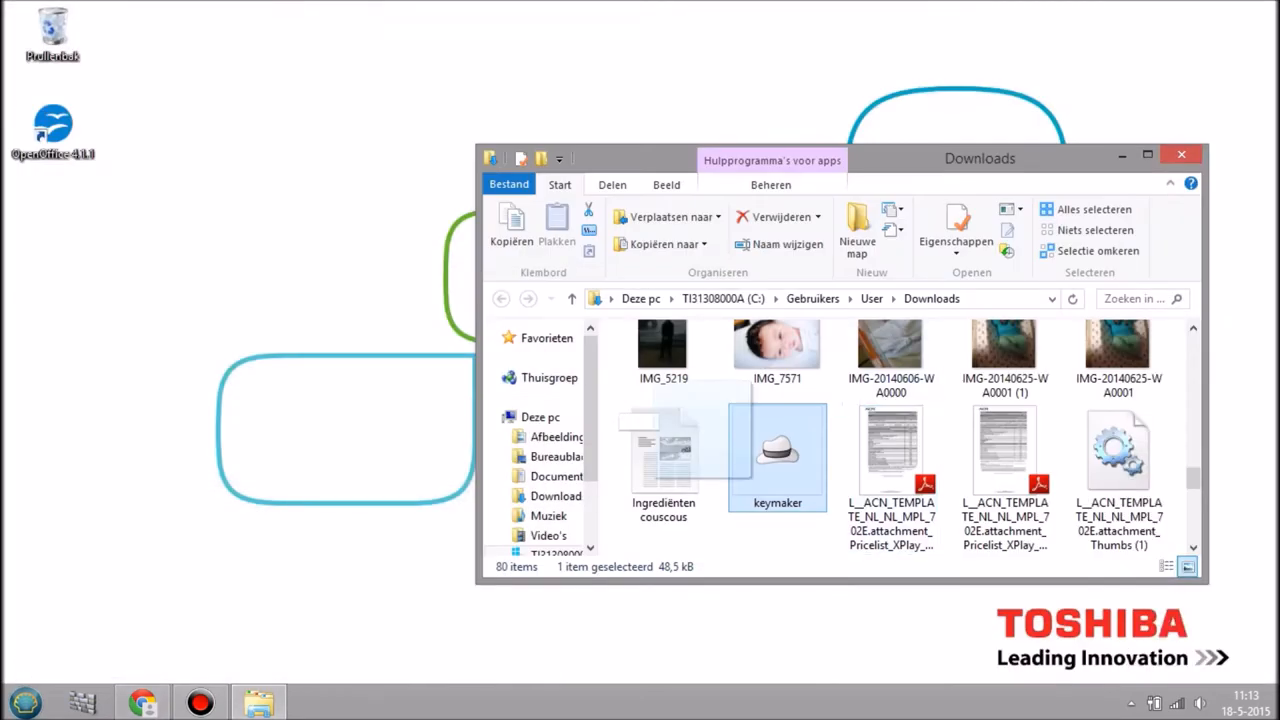
Drag keymaker from Downloads to the desktop, close Explorer, and position its icon centrally
{"action": "left_click_drag", "start_coordinate": [777, 450], "coordinate": [372, 320]}
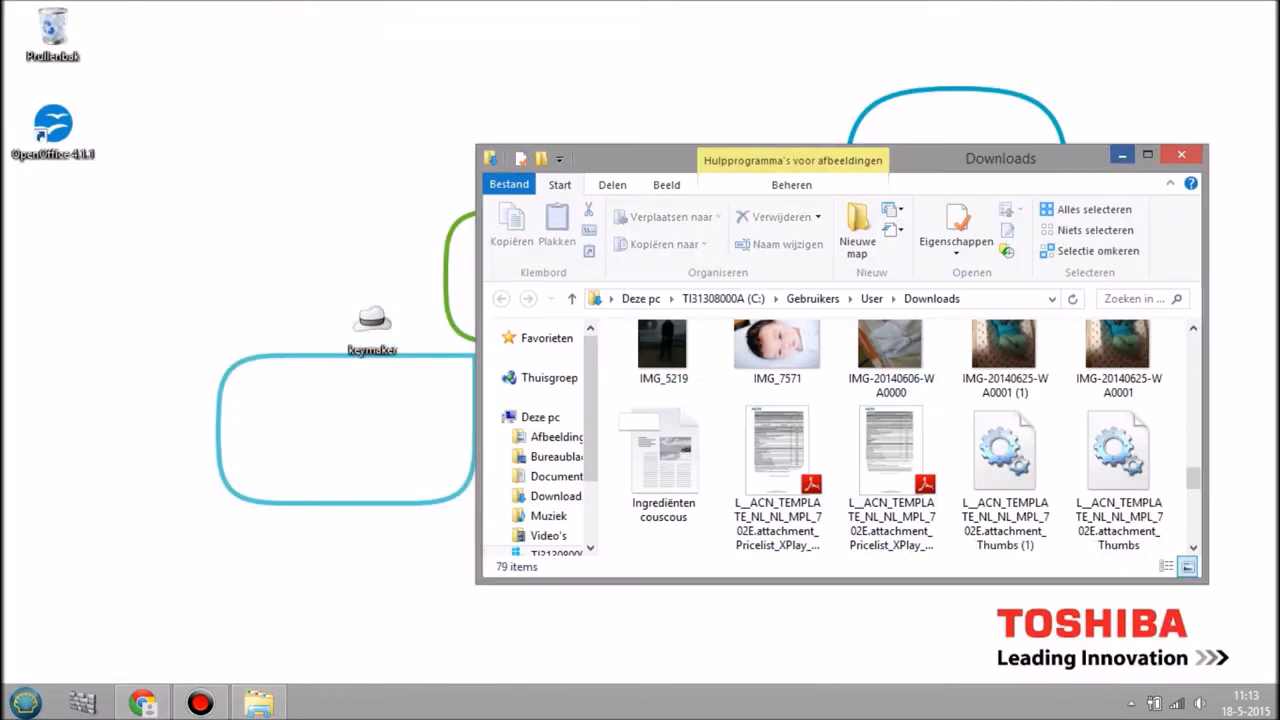
{"action": "left_click", "coordinate": [1181, 154]}
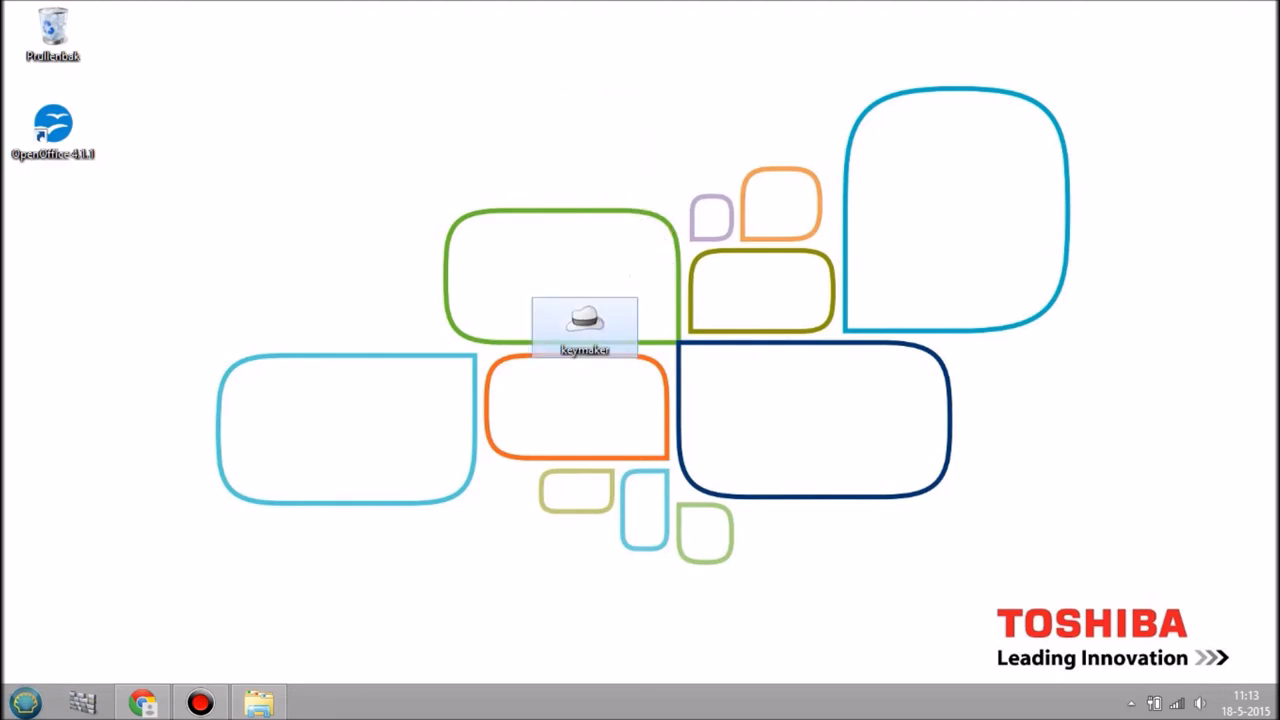
{"action": "left_click_drag", "start_coordinate": [583, 323], "coordinate": [583, 230]}
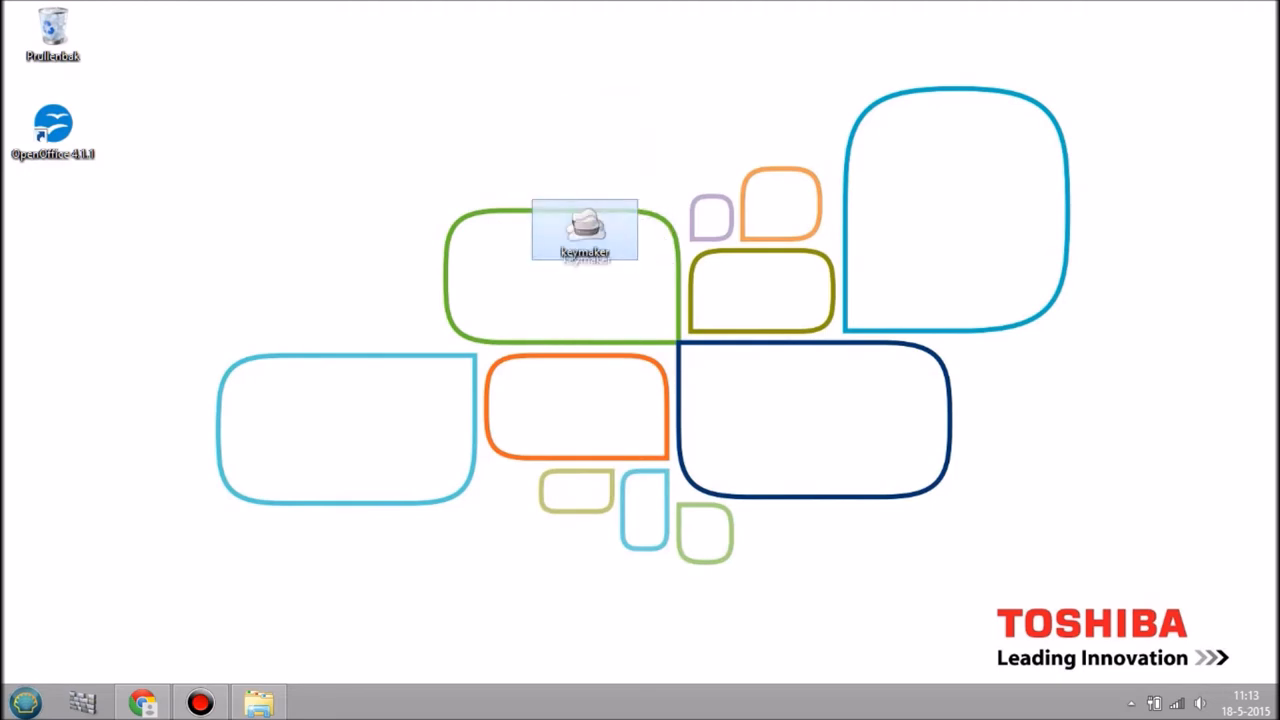
{"action": "left_click_drag", "start_coordinate": [584, 232], "coordinate": [584, 325]}
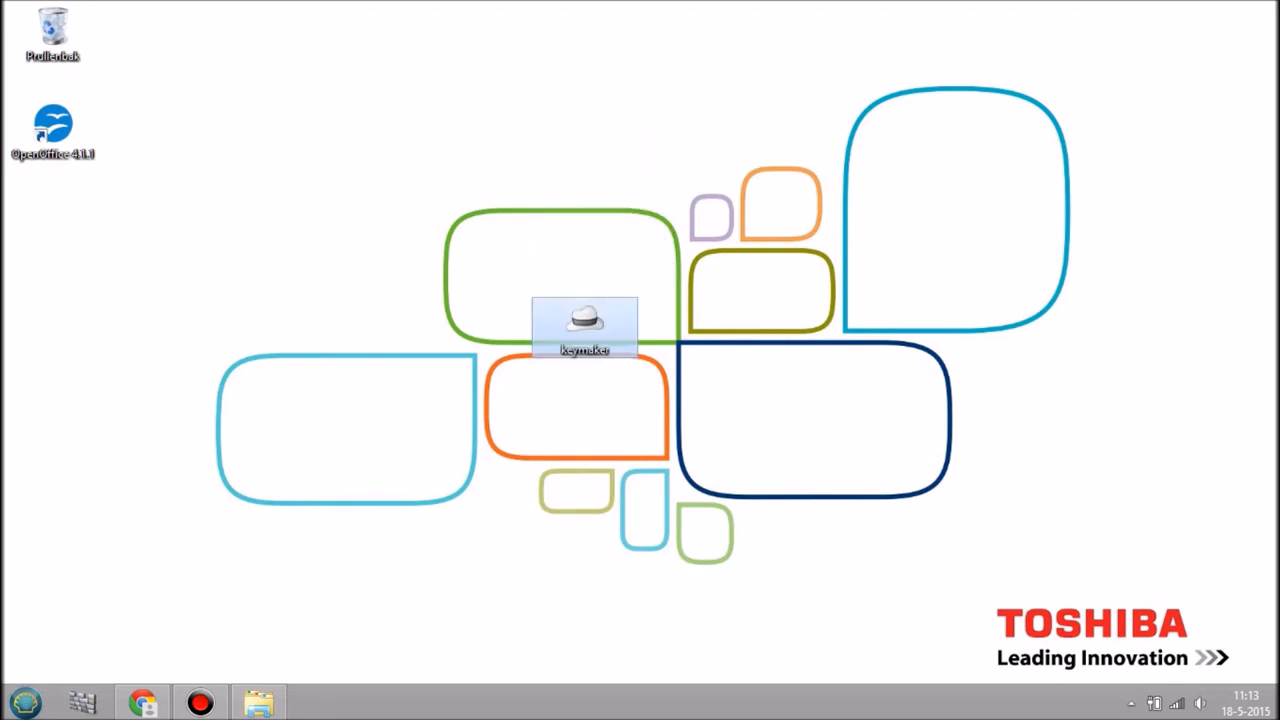
{"action": "right_click", "coordinate": [583, 325]}
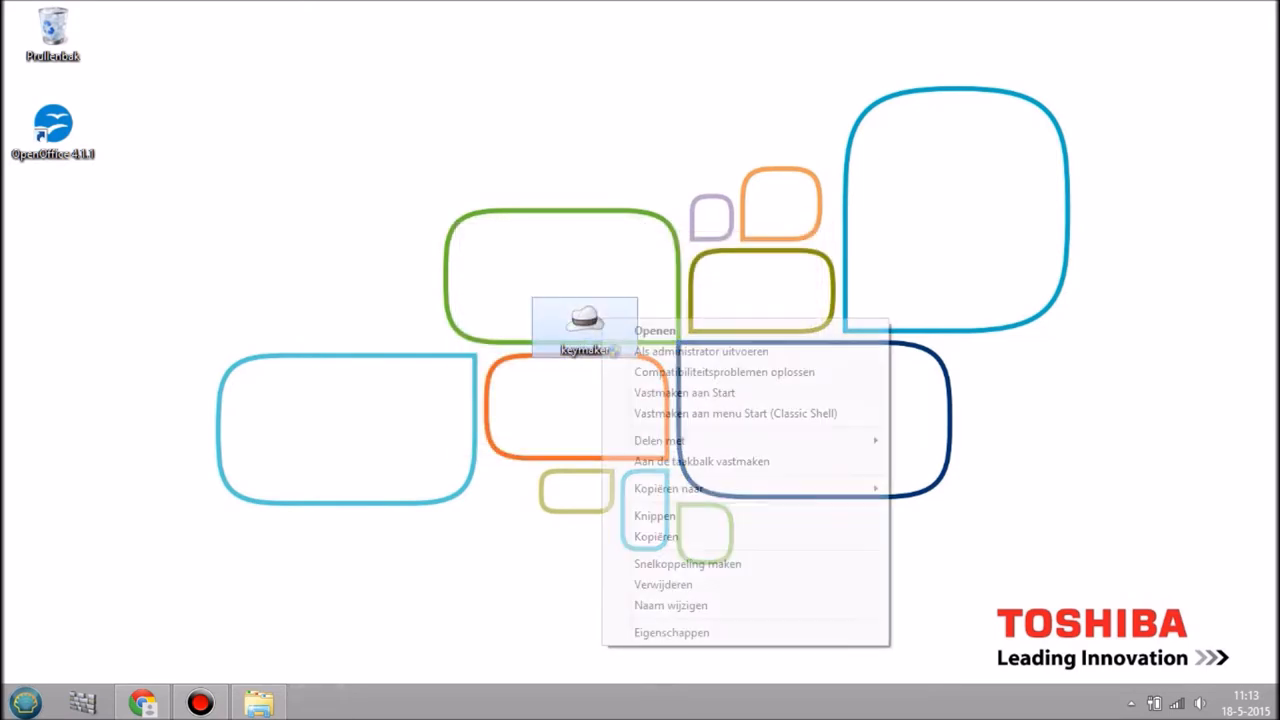
Run keymaker via 'Als administrator uitvoeren' to open the Bandicam registration window
{"action": "left_click", "coordinate": [654, 330]}
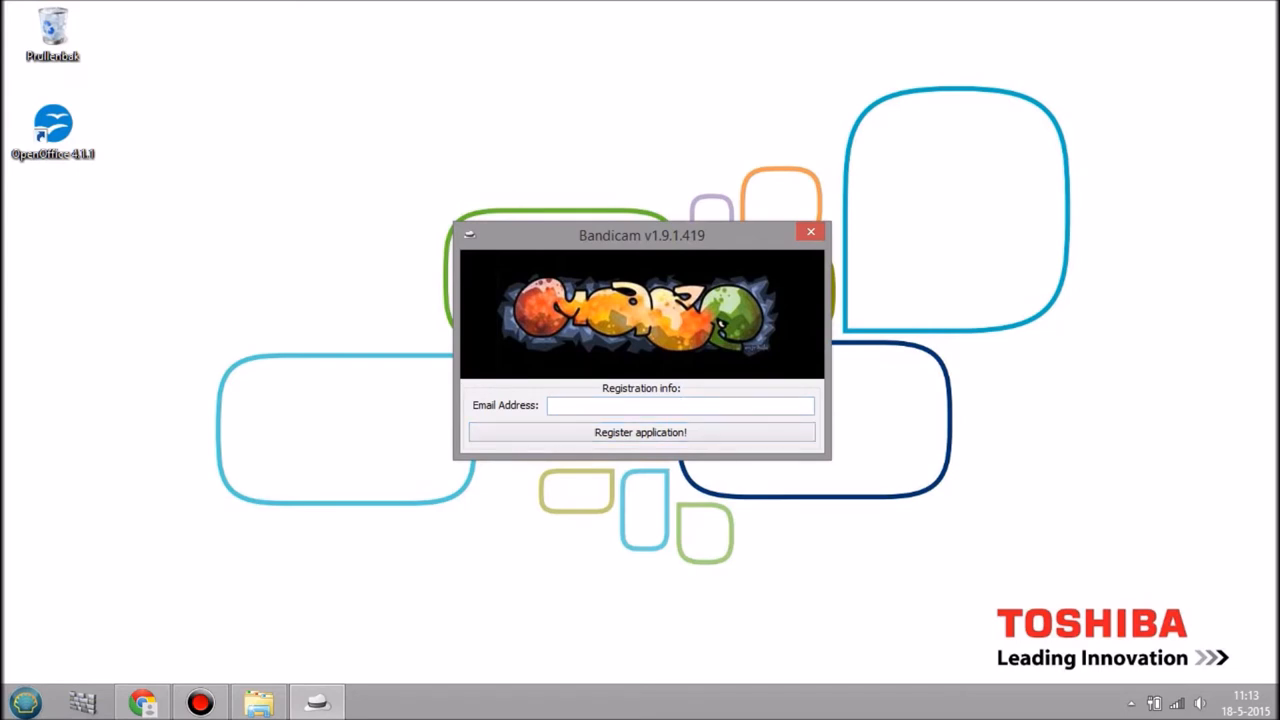
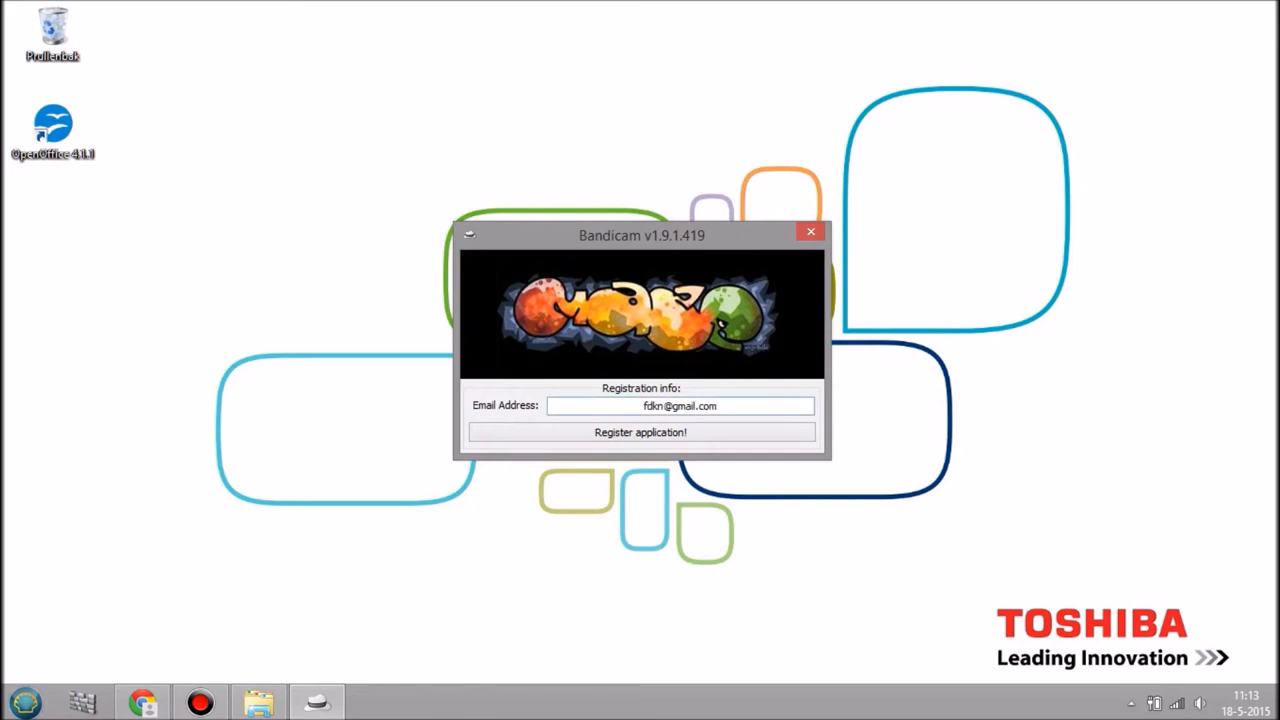
{"action": "left_click", "coordinate": [640, 432]}
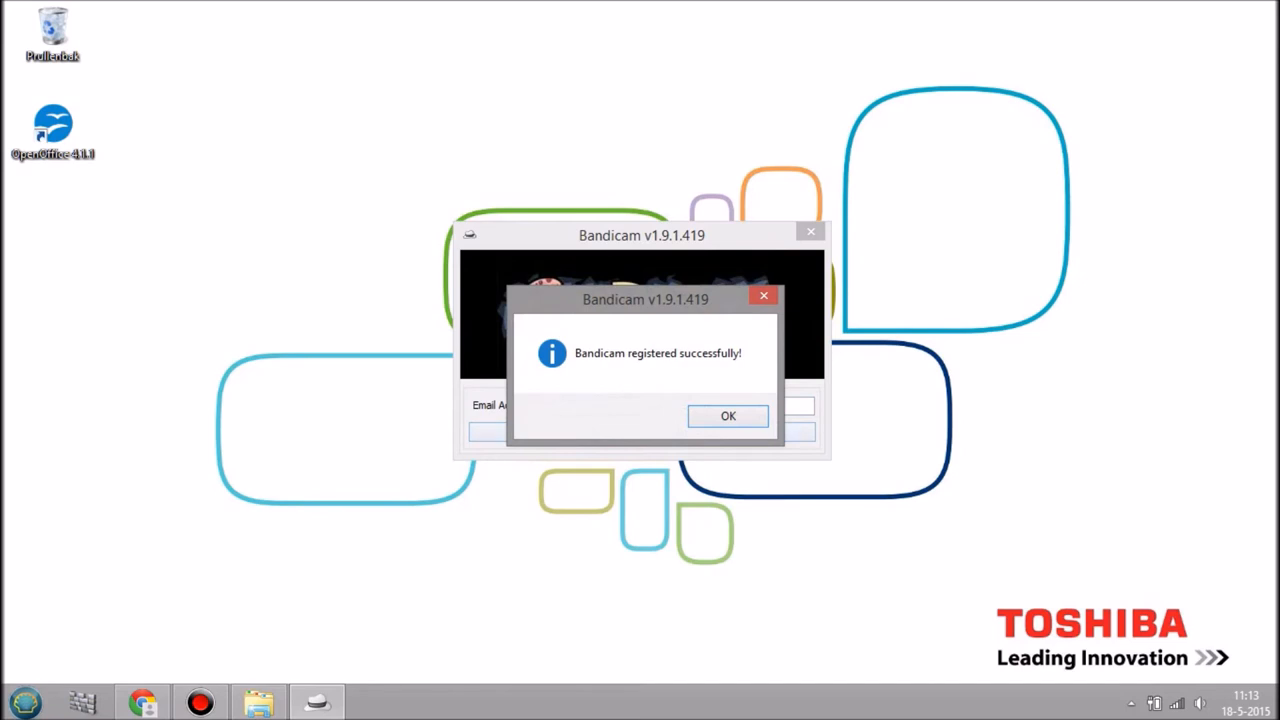
{"action": "left_click", "coordinate": [727, 416]}
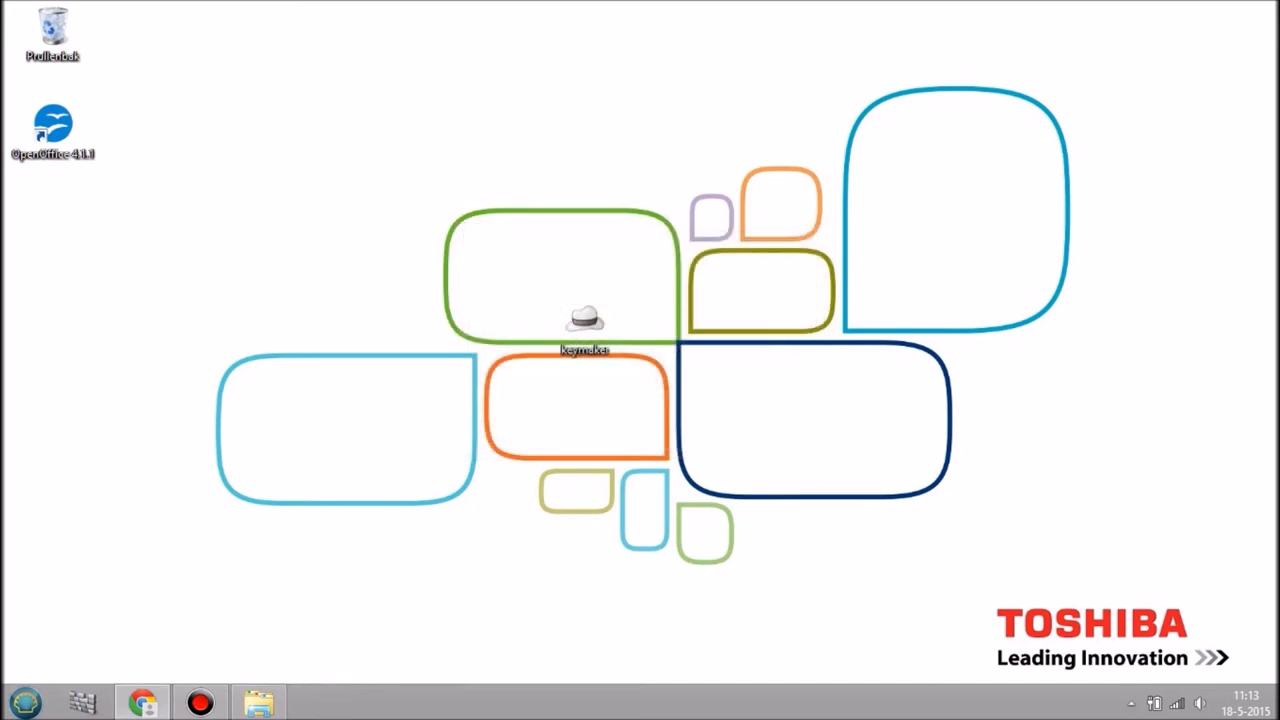